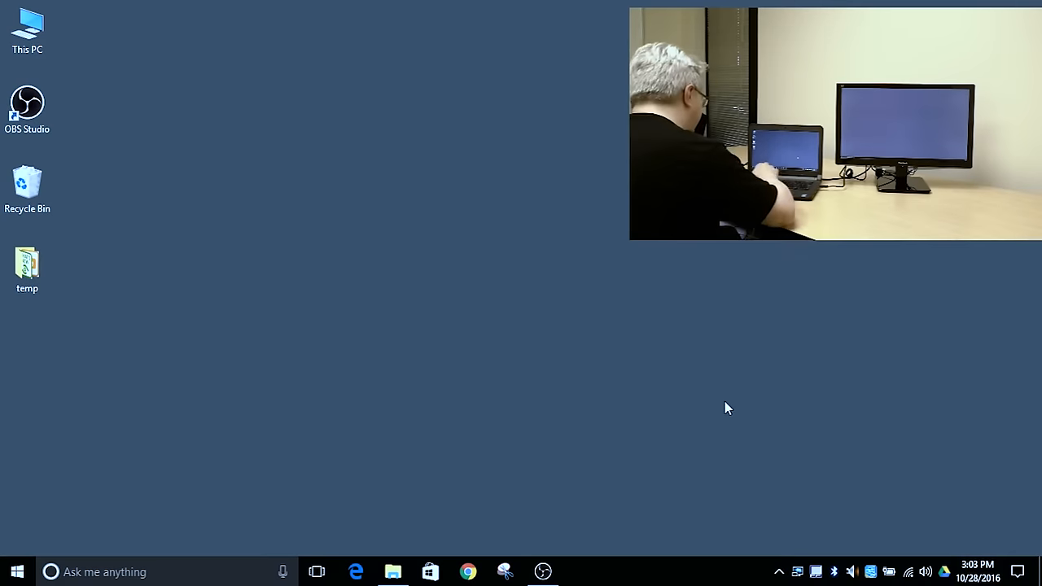
{"action": "mouse_move", "coordinate": [277, 265]}
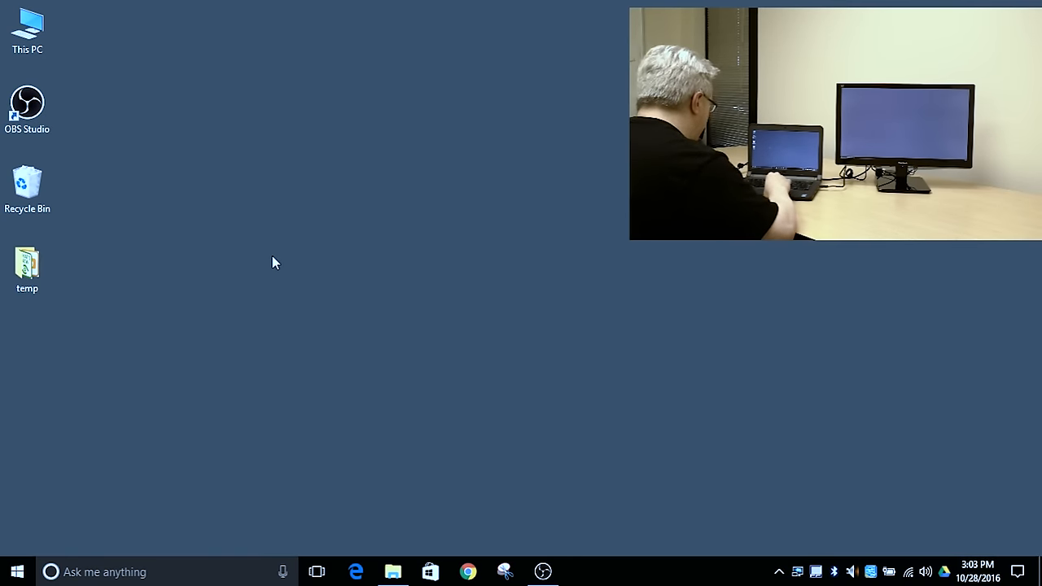
- Bring up the desktop's right-click shortcut menu on an empty area
{"action": "right_click", "coordinate": [275, 262]}
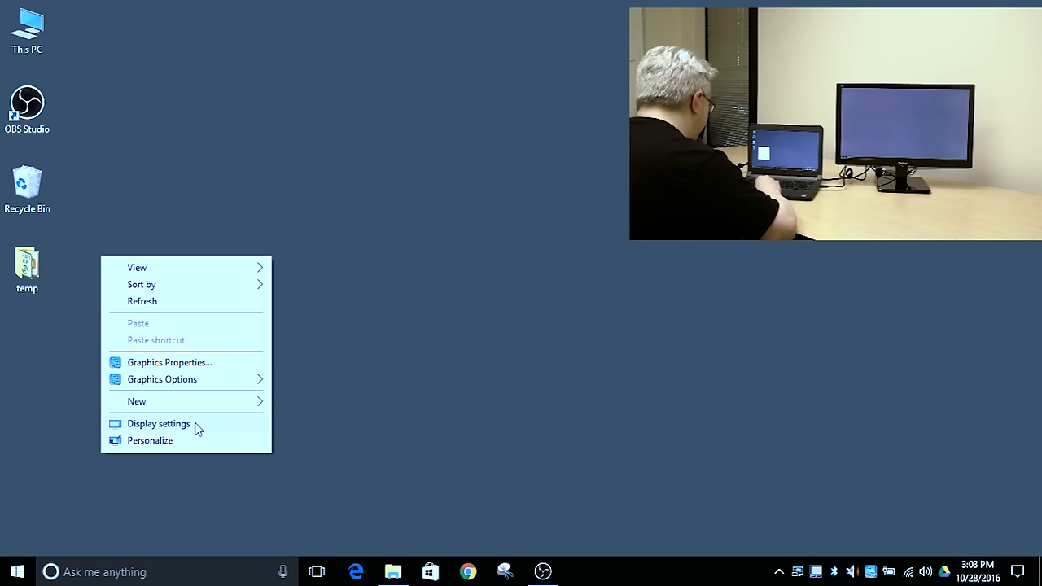
- Go to Display settings, select display 1 in the arrangement and identify the screens
{"action": "left_click", "coordinate": [158, 423]}
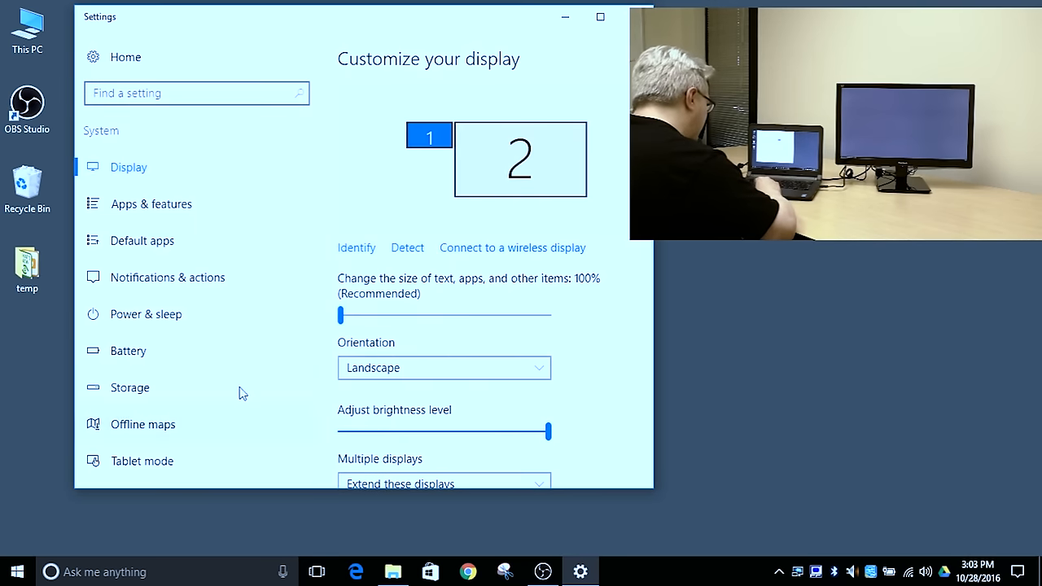
{"action": "left_click", "coordinate": [429, 137]}
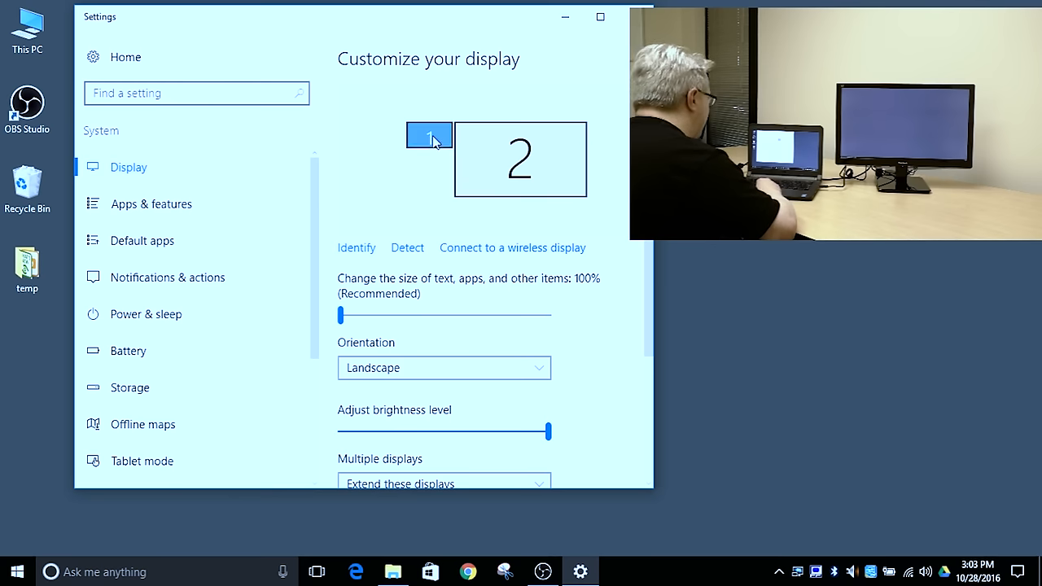
{"action": "left_click", "coordinate": [428, 135]}
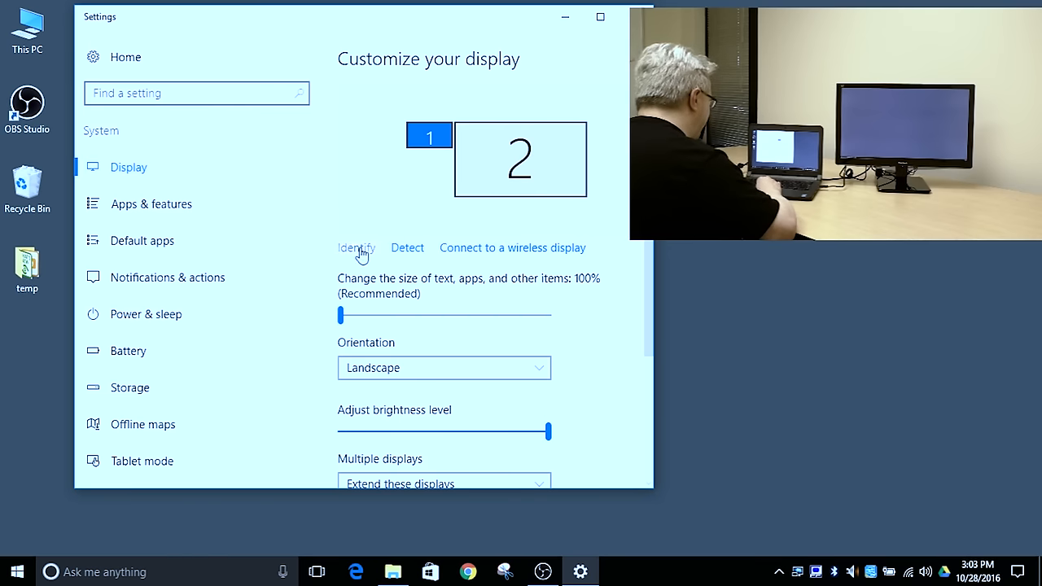
{"action": "left_click", "coordinate": [356, 247]}
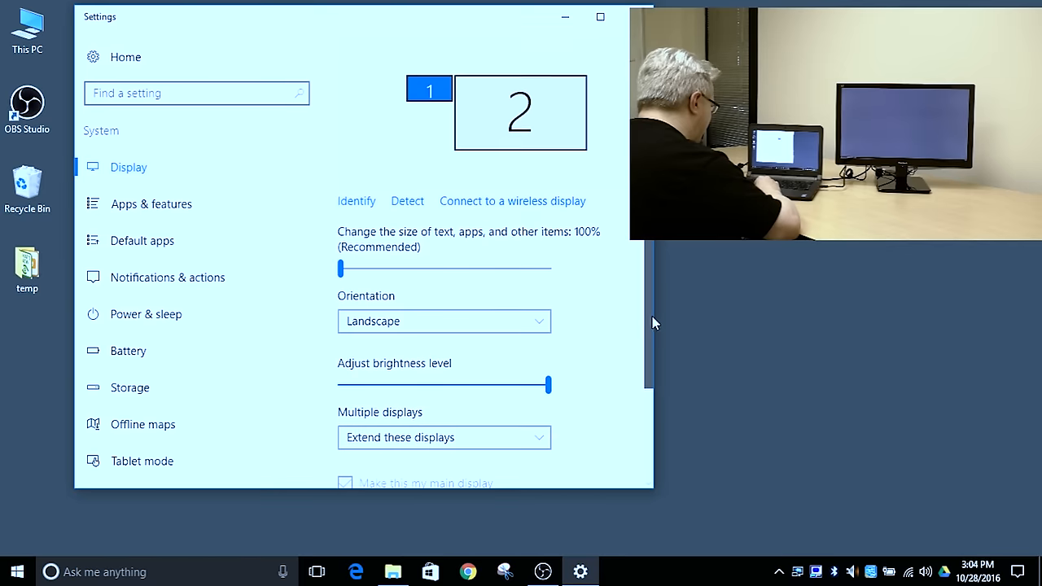
{"action": "scroll", "scroll_direction": "down", "scroll_amount": 3}
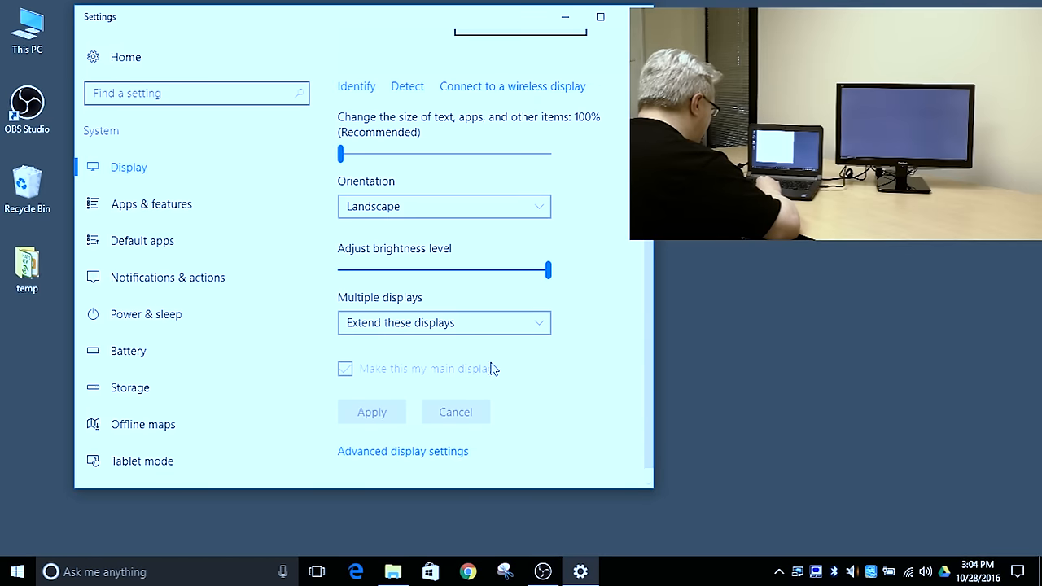
{"action": "mouse_move", "coordinate": [464, 381]}
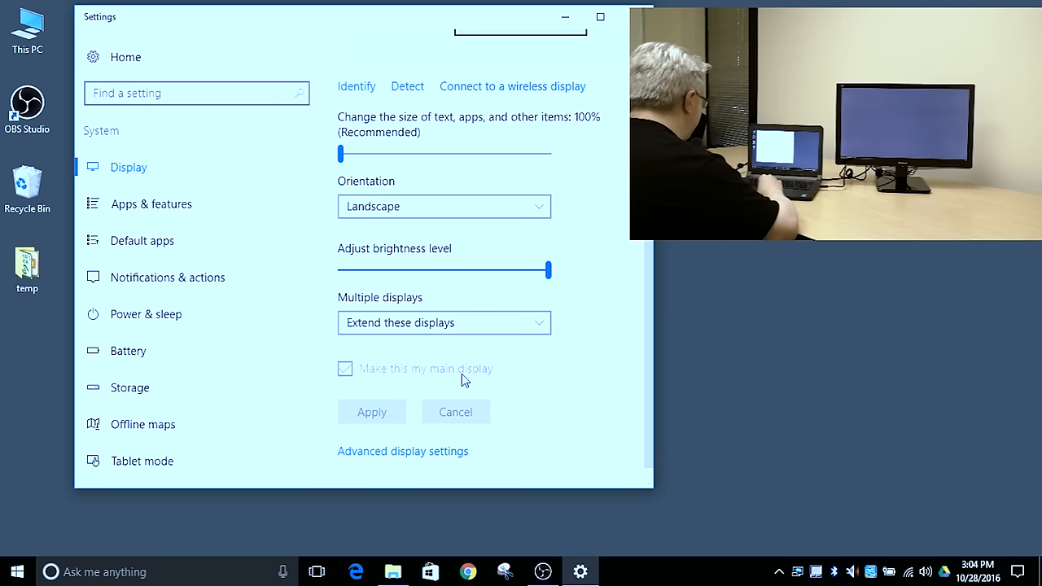
{"action": "mouse_move", "coordinate": [645, 341]}
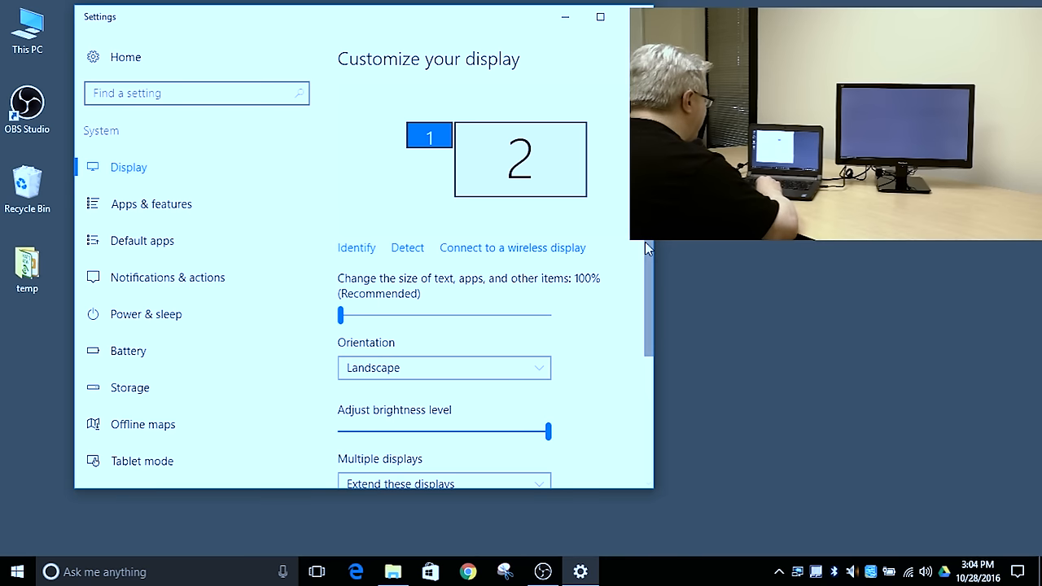
{"action": "scroll", "scroll_direction": "down", "scroll_amount": 3}
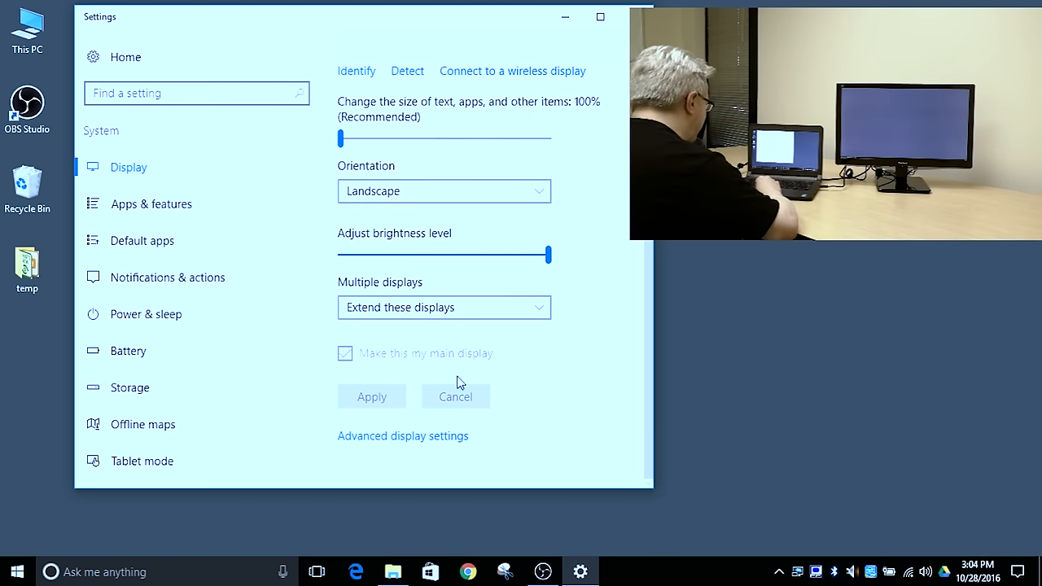
{"action": "mouse_move", "coordinate": [691, 372]}
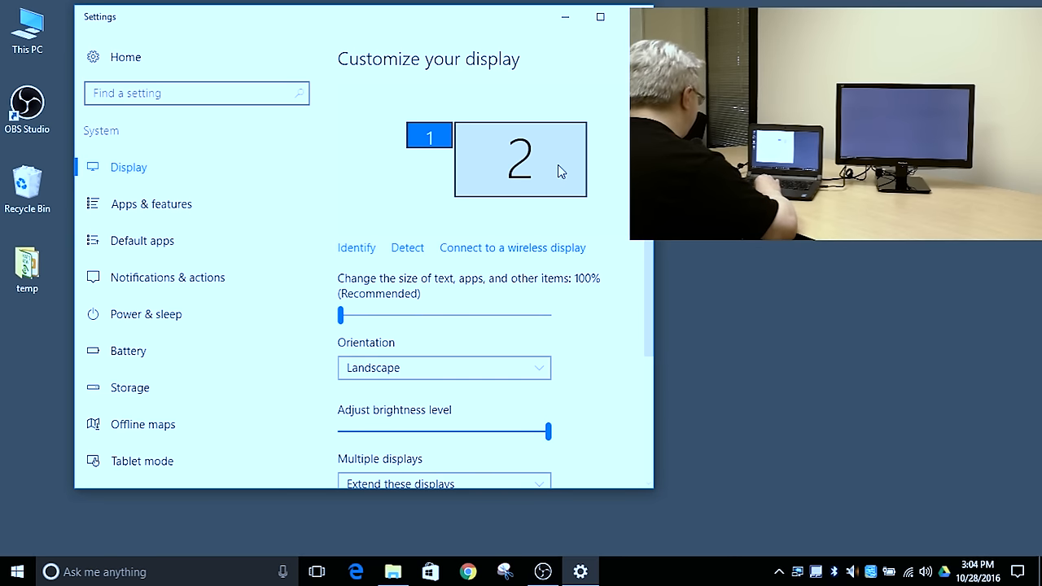
- Select display 2, enable 'Make this my main display' and apply it
{"action": "left_click", "coordinate": [521, 160]}
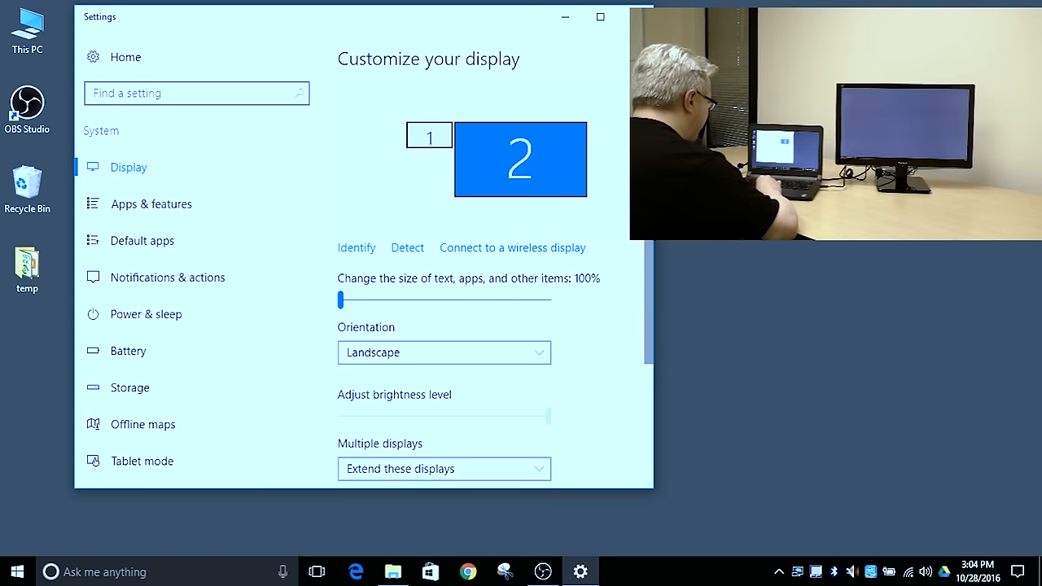
{"action": "scroll", "scroll_direction": "down", "scroll_amount": 3}
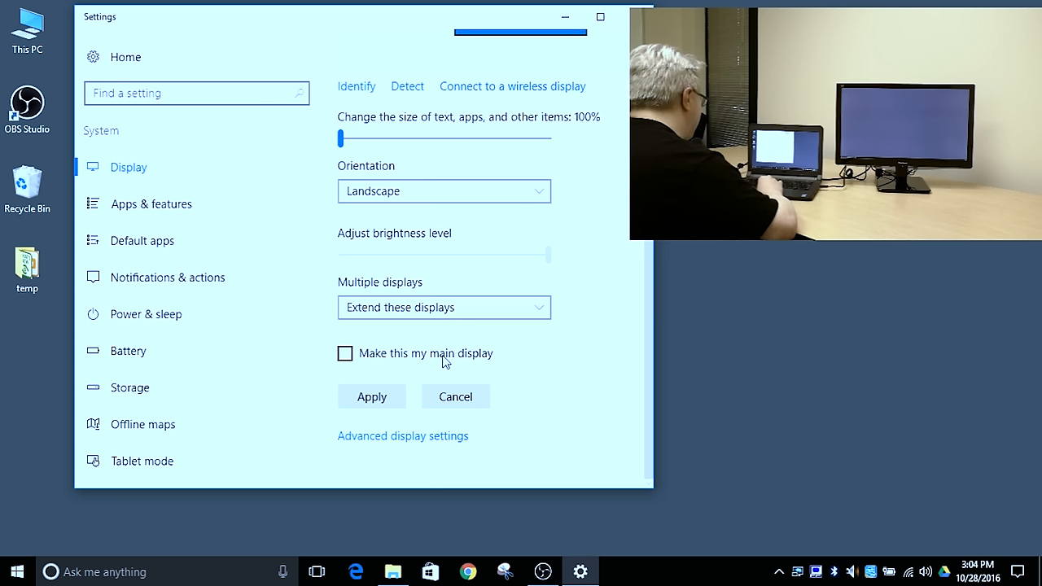
{"action": "mouse_move", "coordinate": [345, 358]}
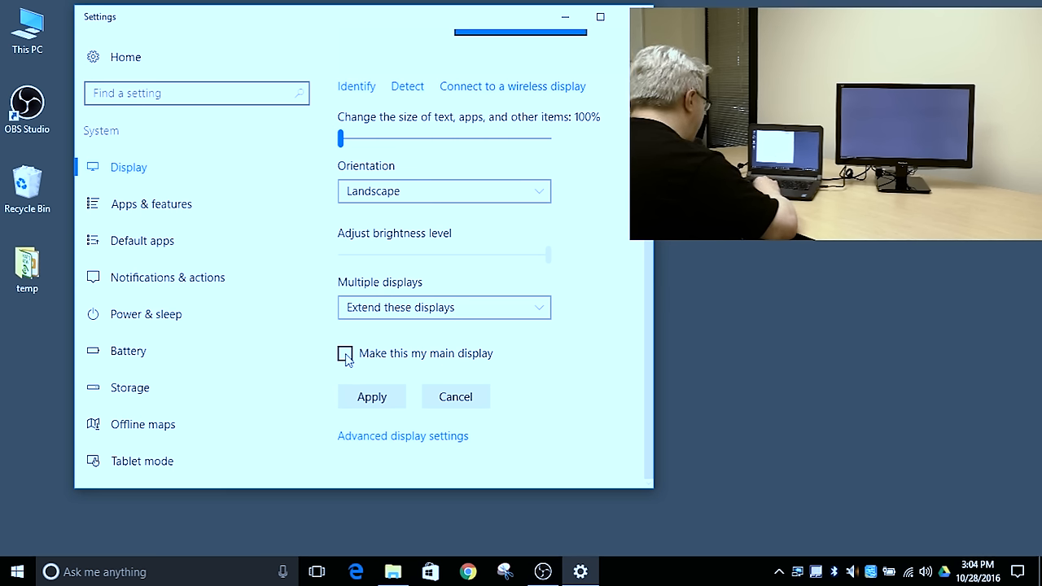
{"action": "left_click", "coordinate": [344, 353]}
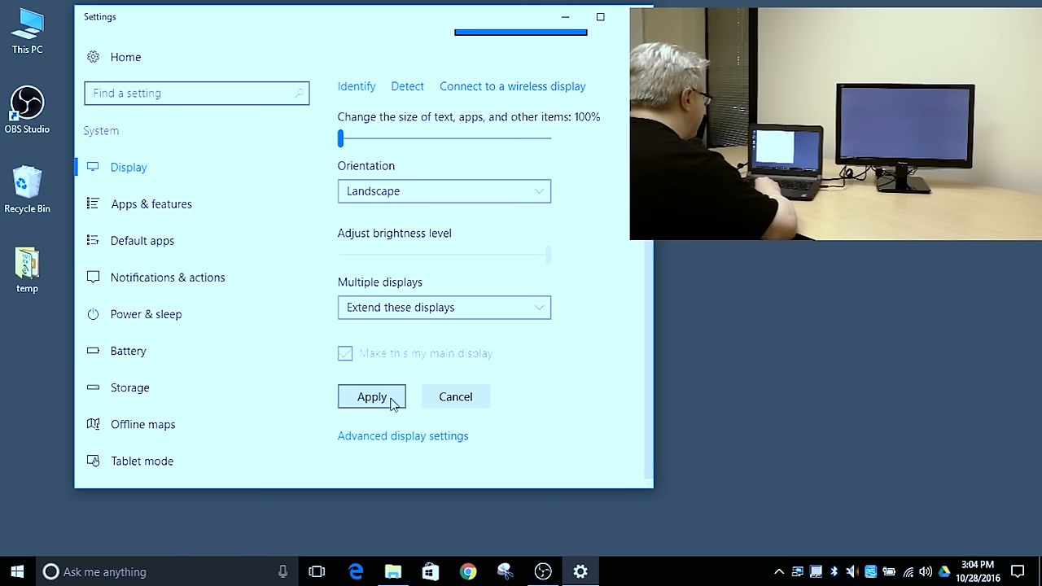
{"action": "left_click", "coordinate": [371, 397]}
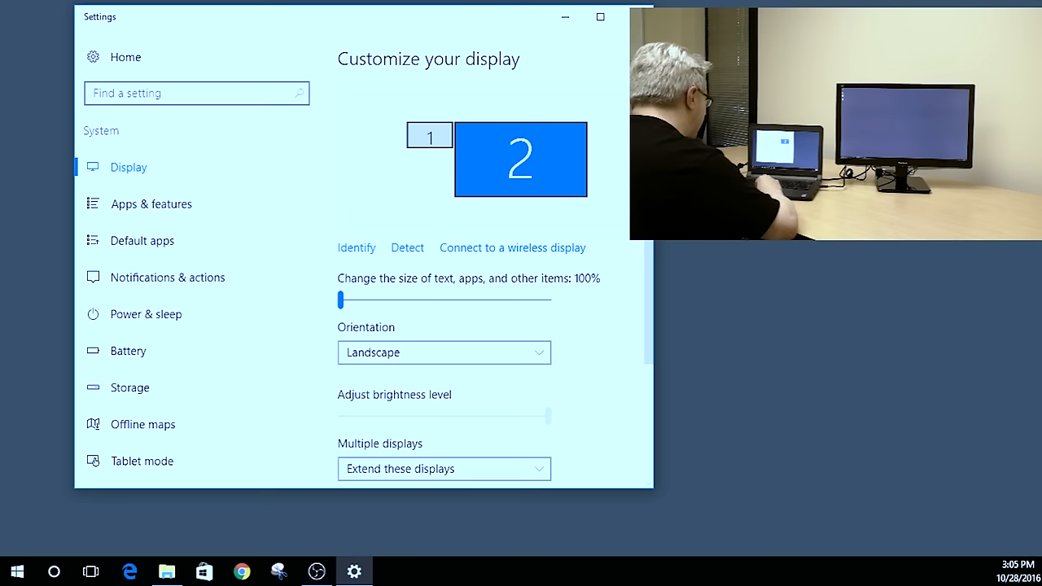
- Select display 1, enable 'Make this my main display' and apply it
{"action": "left_click", "coordinate": [429, 135]}
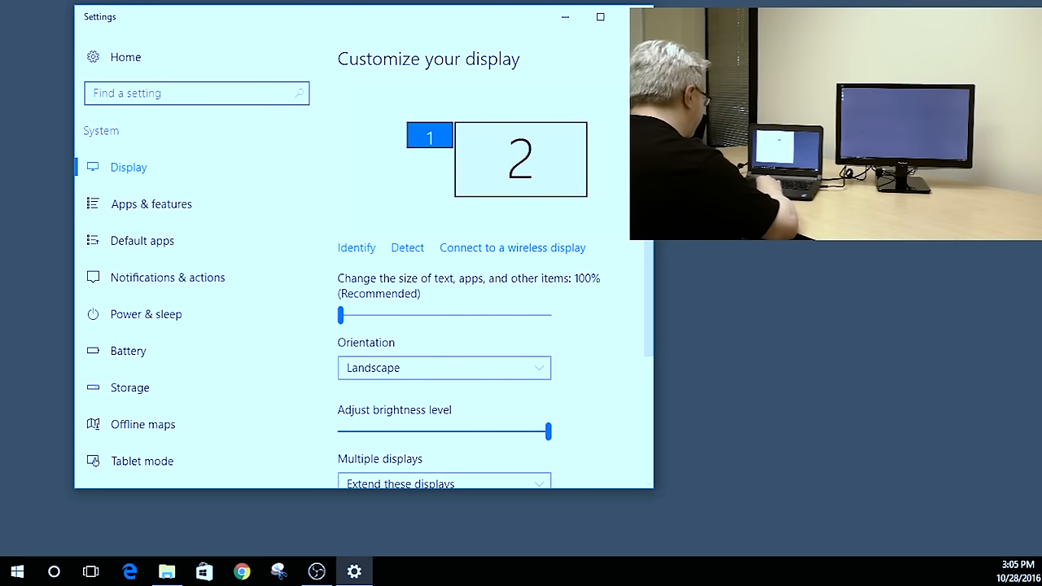
{"action": "scroll", "scroll_direction": "down", "scroll_amount": 3}
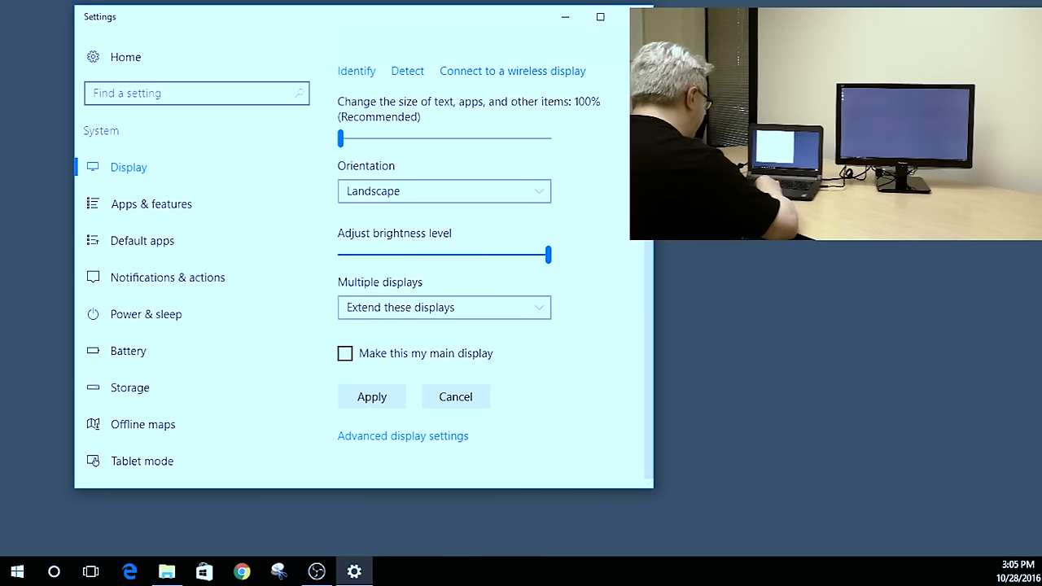
{"action": "left_click", "coordinate": [345, 354]}
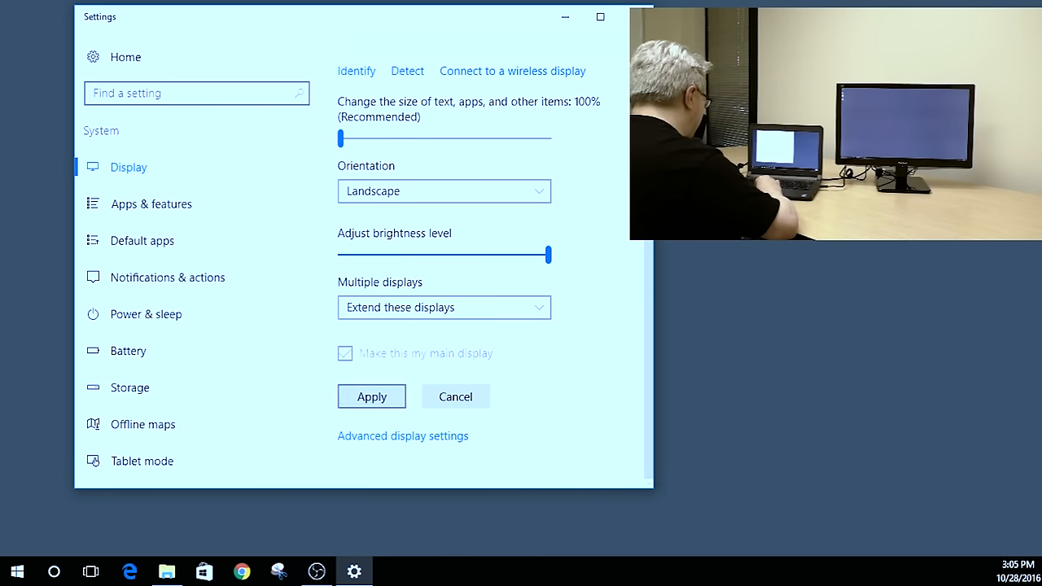
{"action": "left_click", "coordinate": [371, 397]}
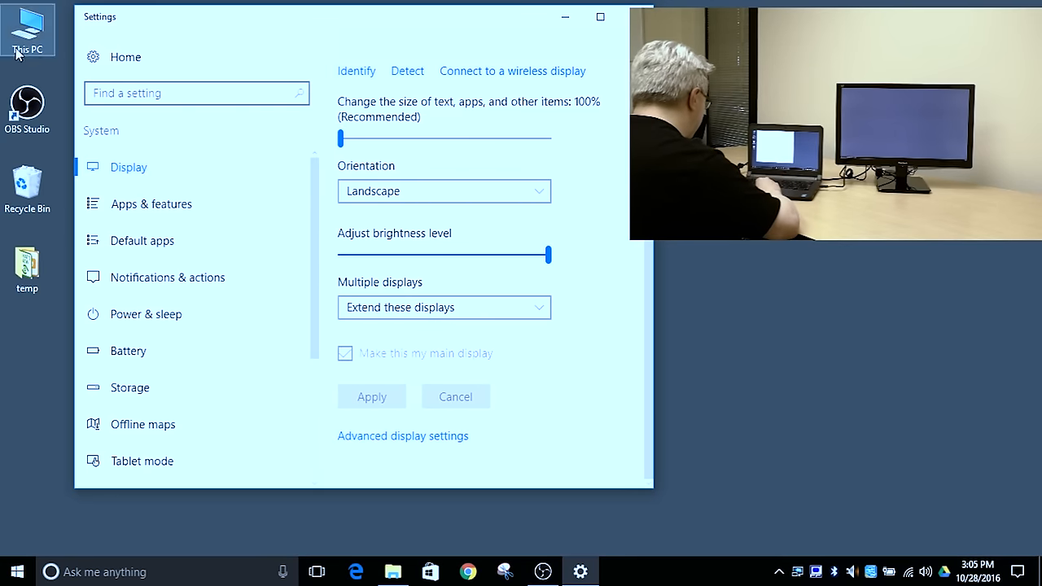
{"action": "mouse_move", "coordinate": [69, 290]}
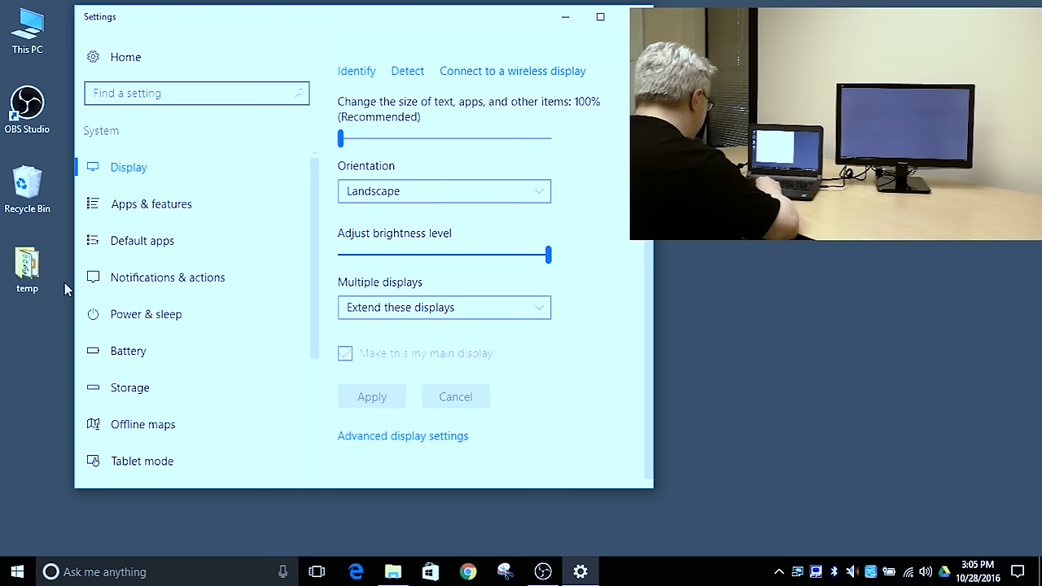
{"action": "mouse_move", "coordinate": [62, 340]}
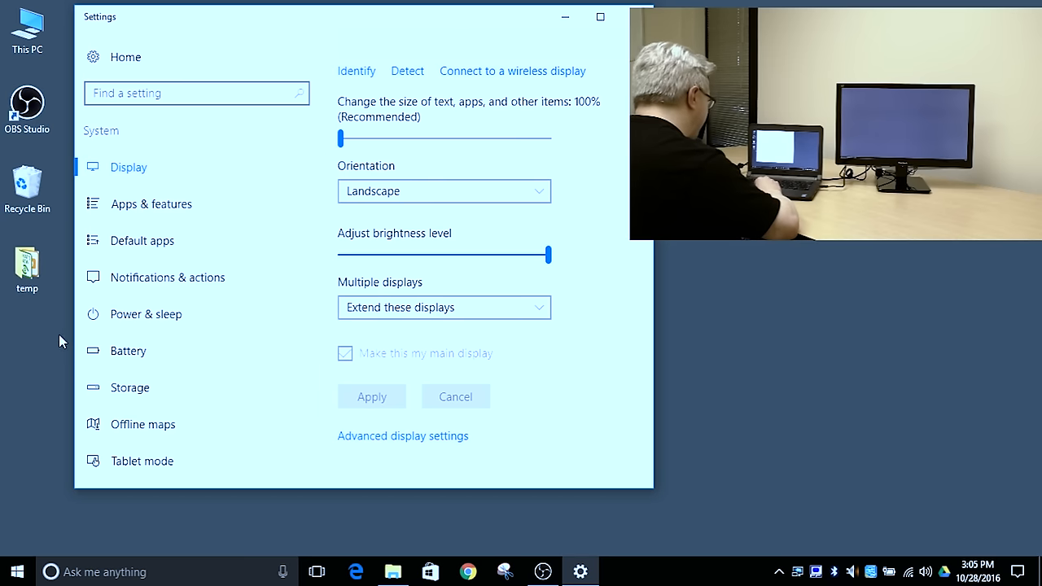